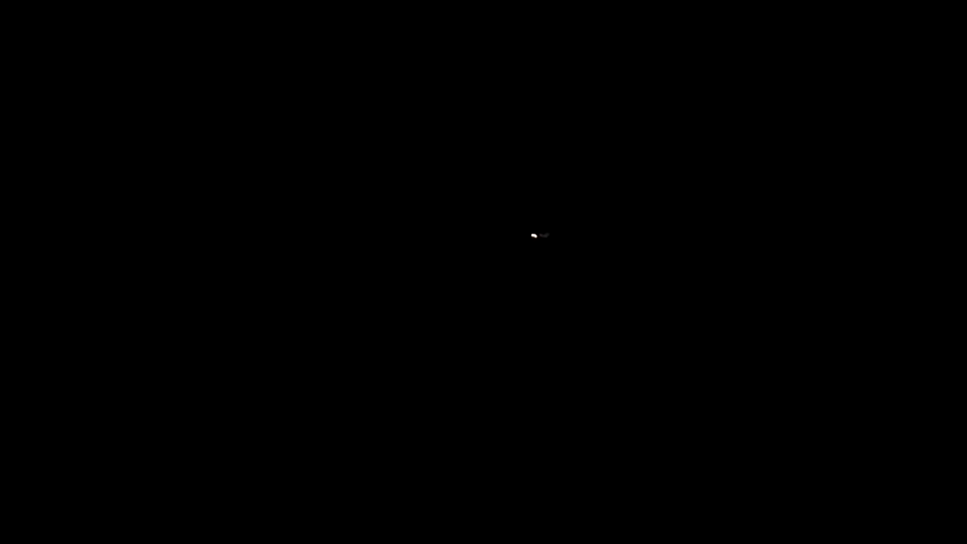
{"action": "mouse_move", "coordinate": [513, 241]}
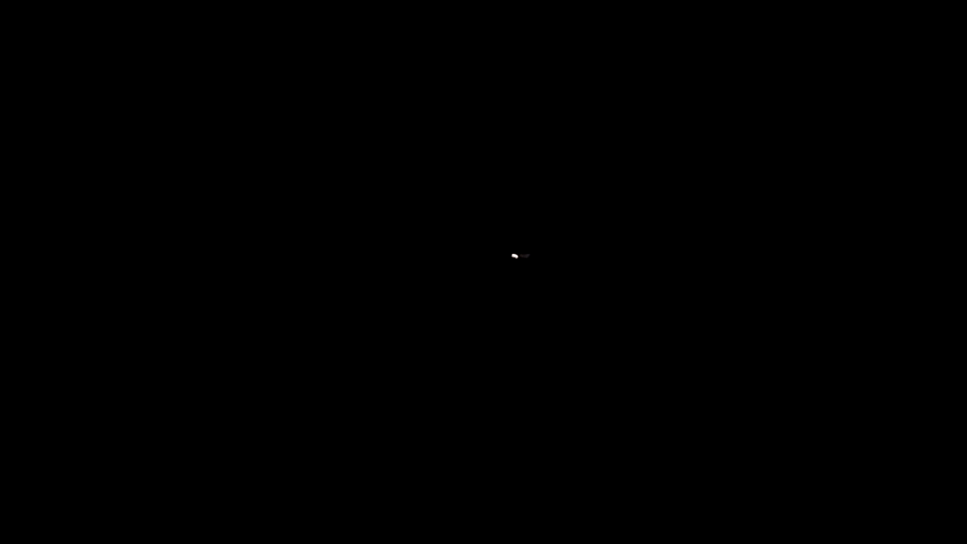
{"action": "mouse_move", "coordinate": [526, 272]}
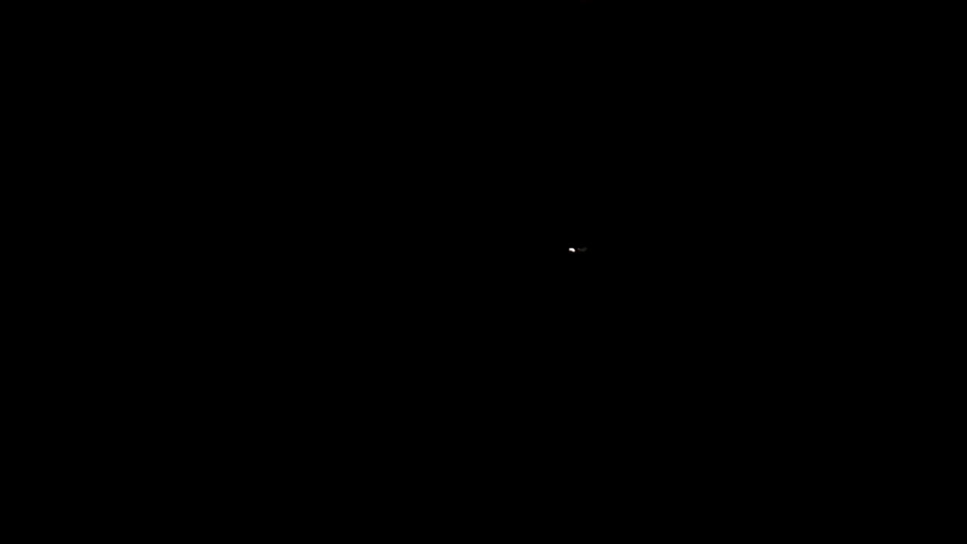
{"action": "mouse_move", "coordinate": [483, 245]}
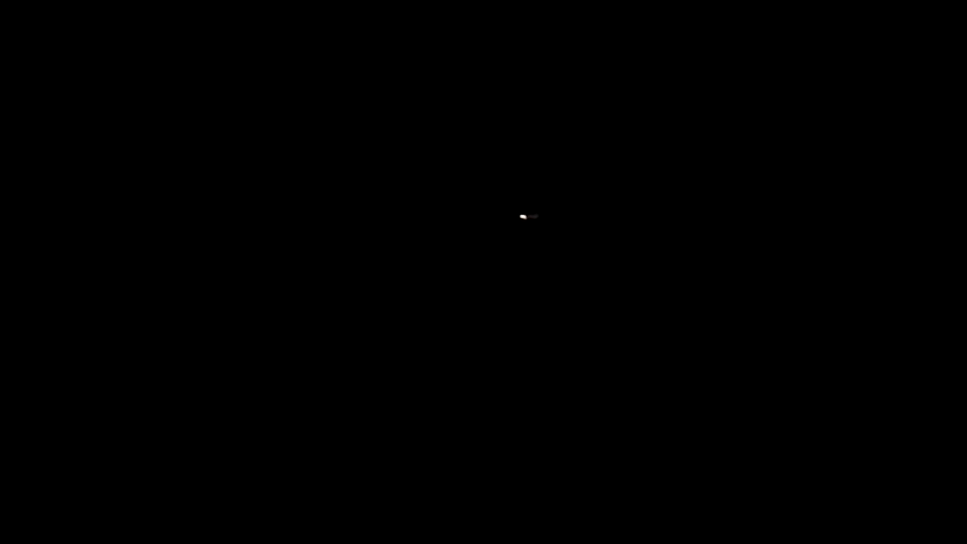
{"action": "mouse_move", "coordinate": [707, 178]}
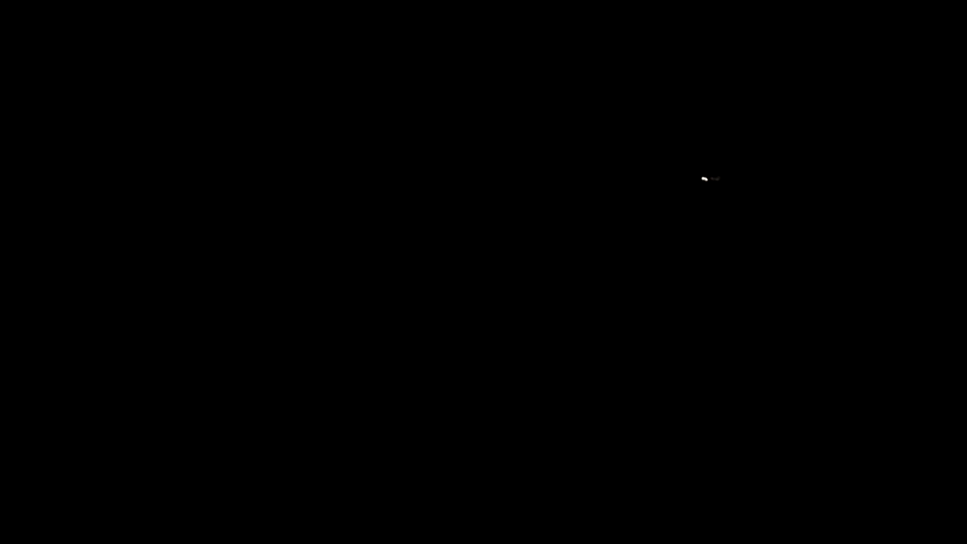
{"action": "mouse_move", "coordinate": [828, 181]}
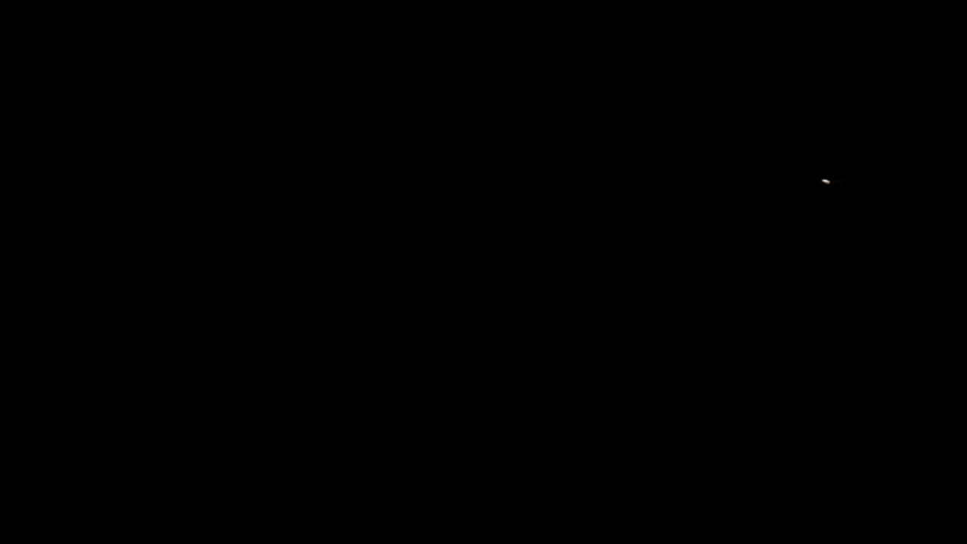
{"action": "mouse_move", "coordinate": [884, 184]}
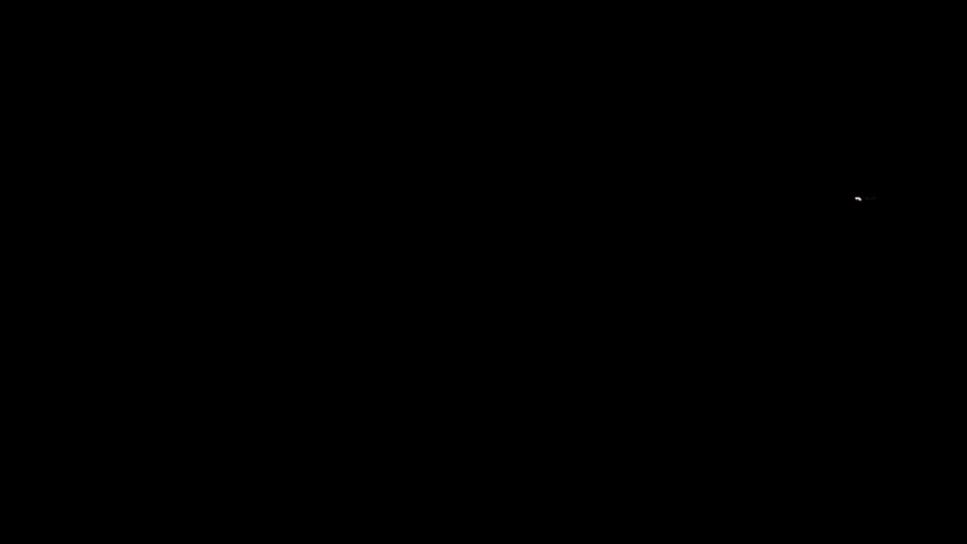
{"action": "mouse_move", "coordinate": [456, 209]}
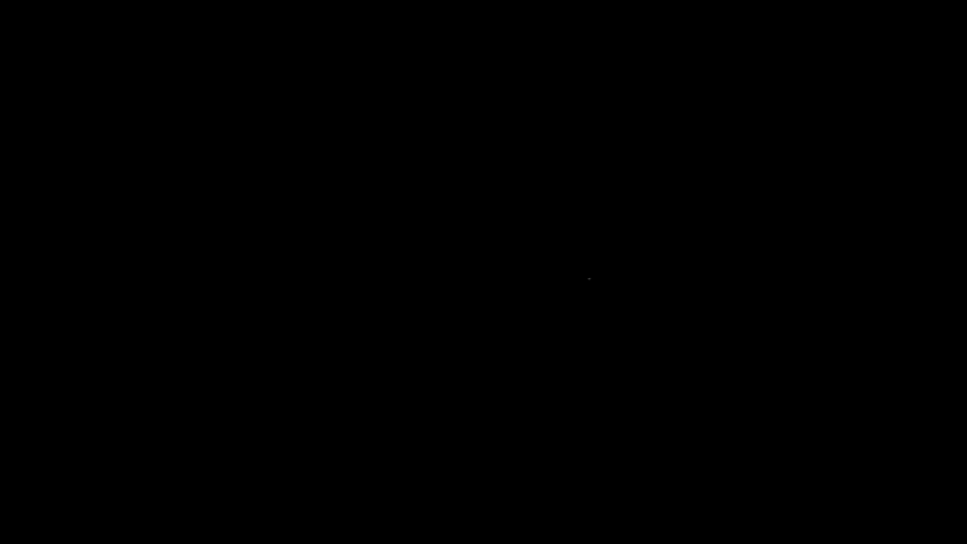
{"action": "mouse_move", "coordinate": [627, 275]}
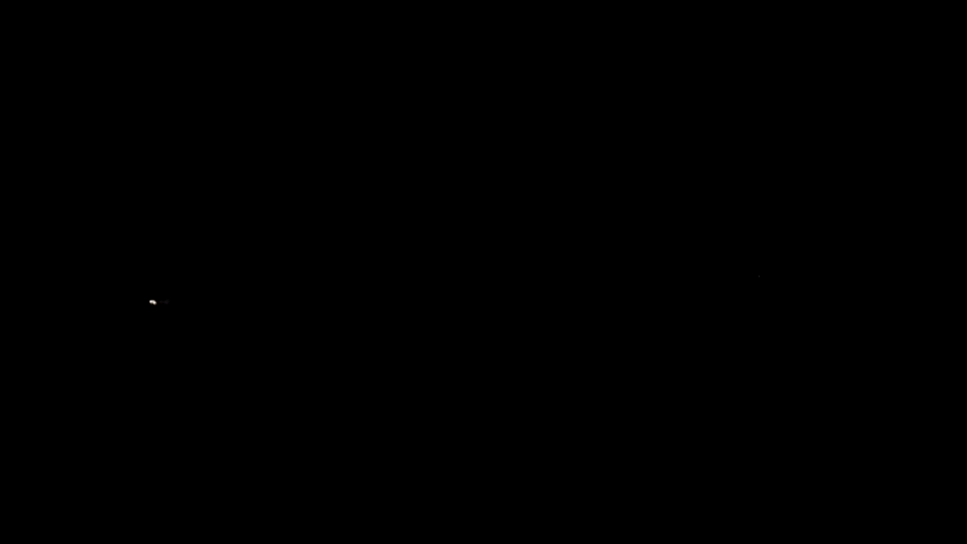
{"action": "mouse_move", "coordinate": [154, 290]}
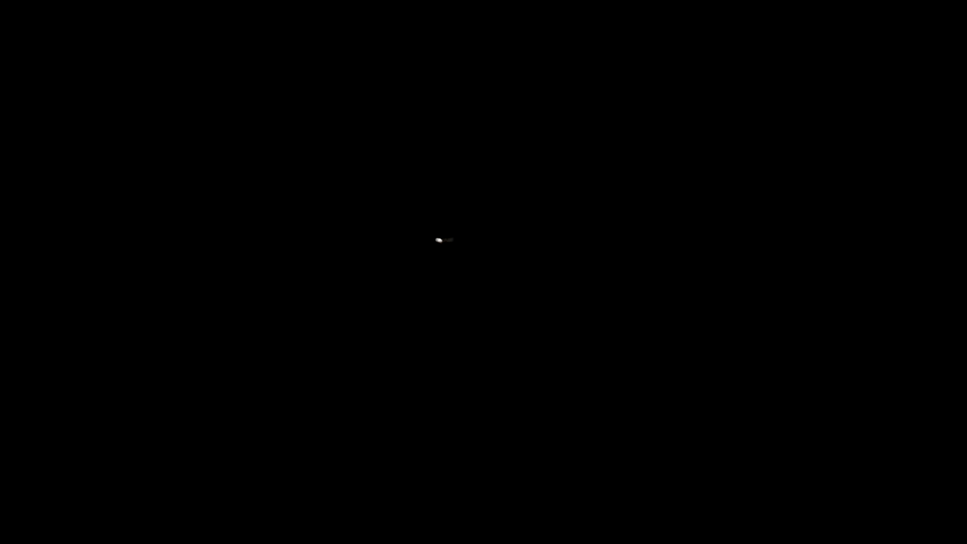
{"action": "mouse_move", "coordinate": [506, 257]}
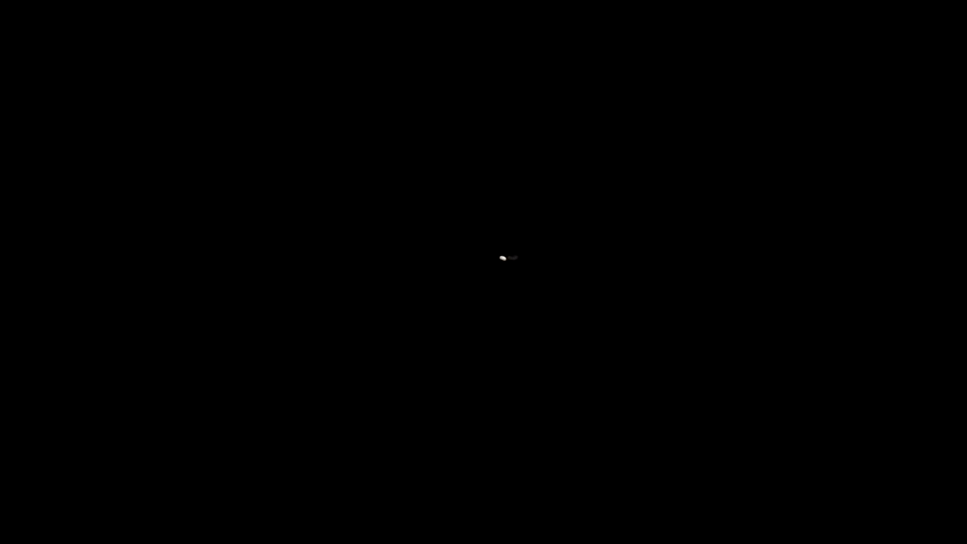